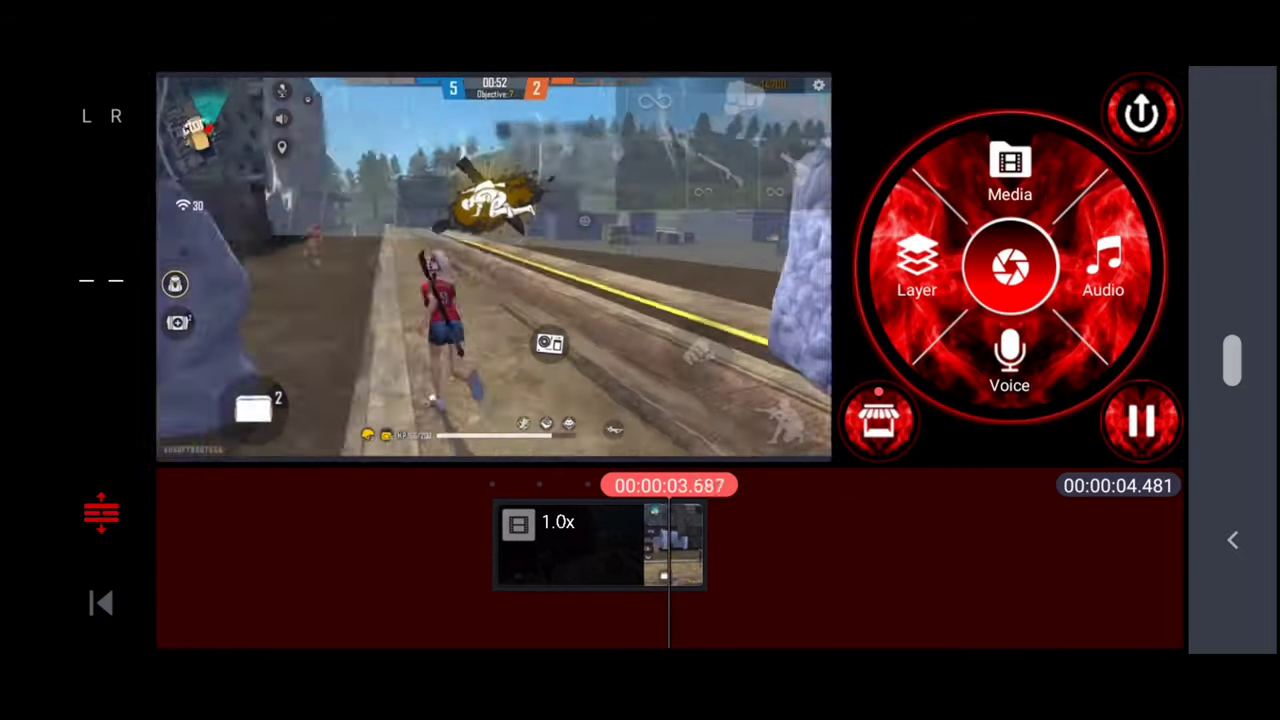
Step: Play the roughly 4.5-second gameplay clip through to its end
click(1142, 420)
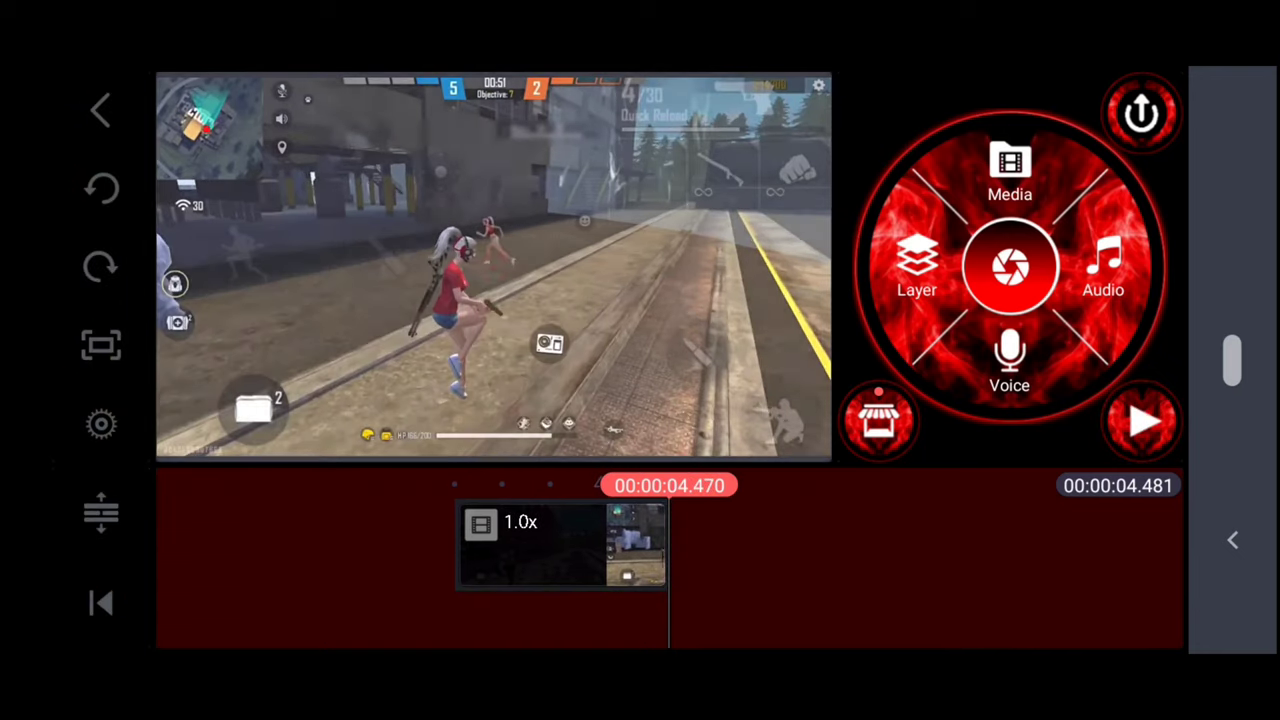
click(101, 345)
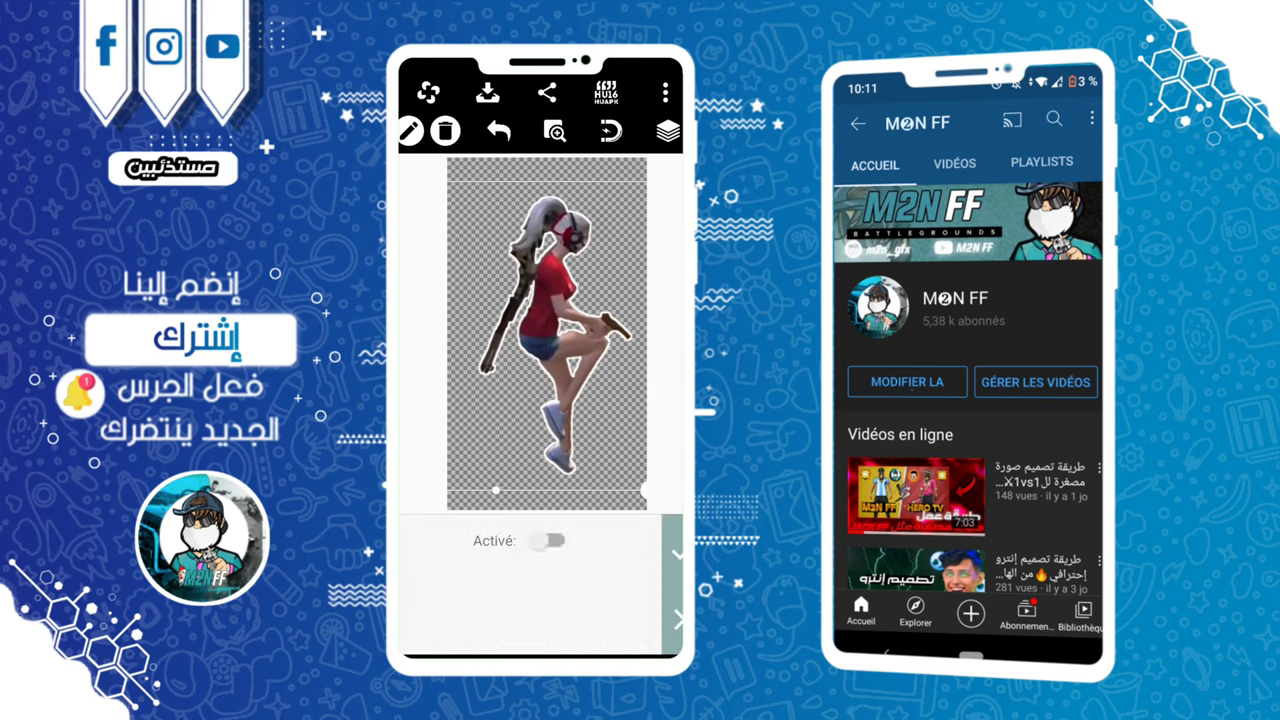
Step: Fill the character cut-out with a solid black colour overlay
click(546, 540)
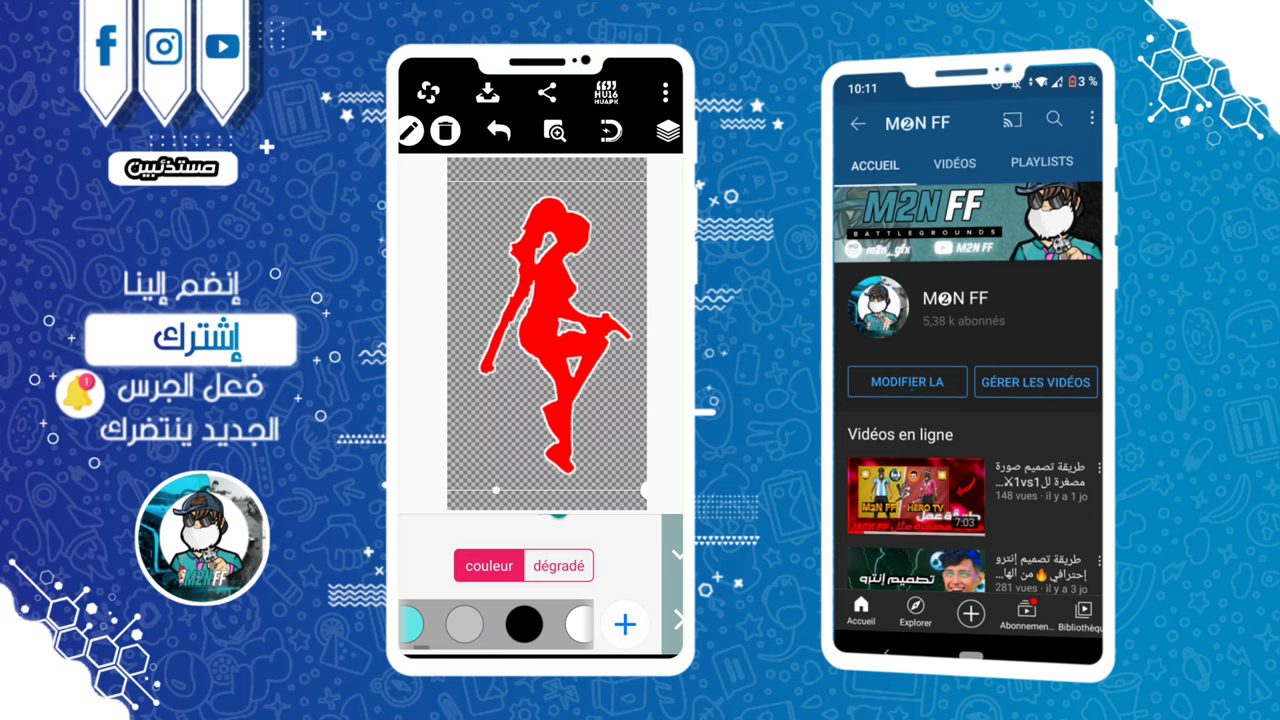
click(524, 624)
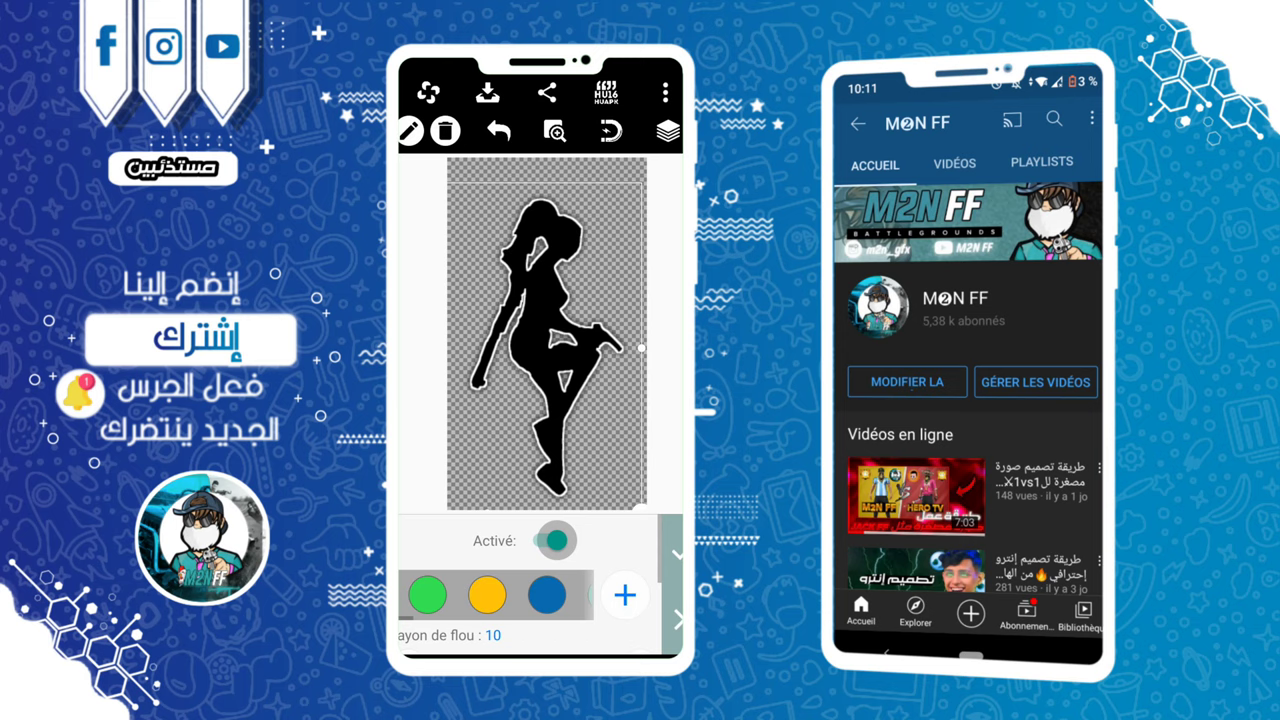
Step: Set the silhouette's shadow colour to orange and widen the blur radius
click(554, 540)
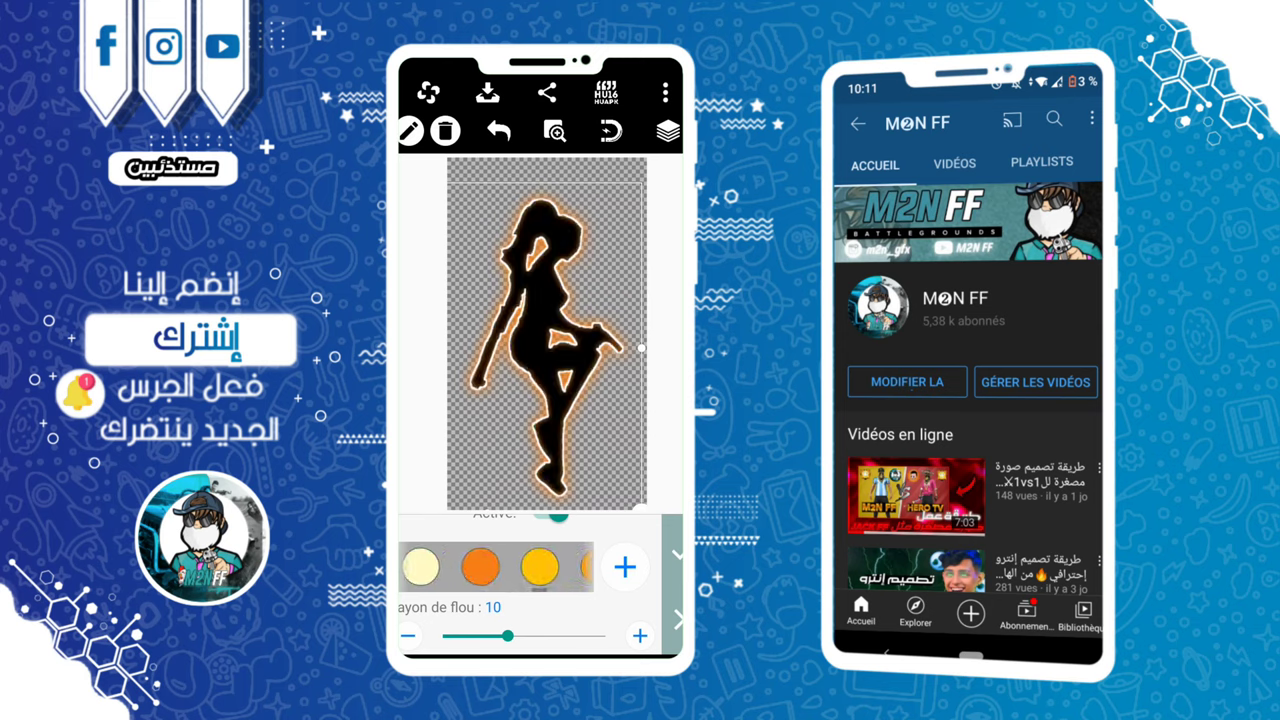
drag(500, 634, 608, 600)
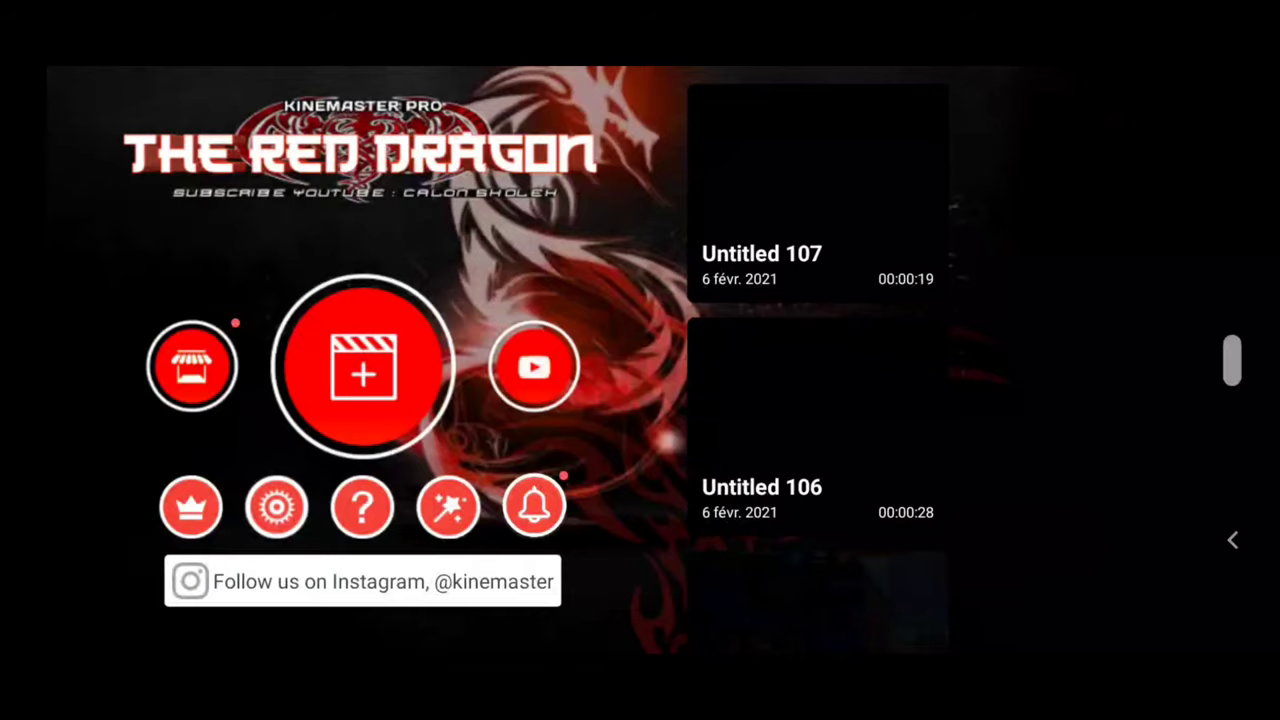
Step: Start a project with a black solid-colour background and layer the silhouette PNG over it
click(362, 365)
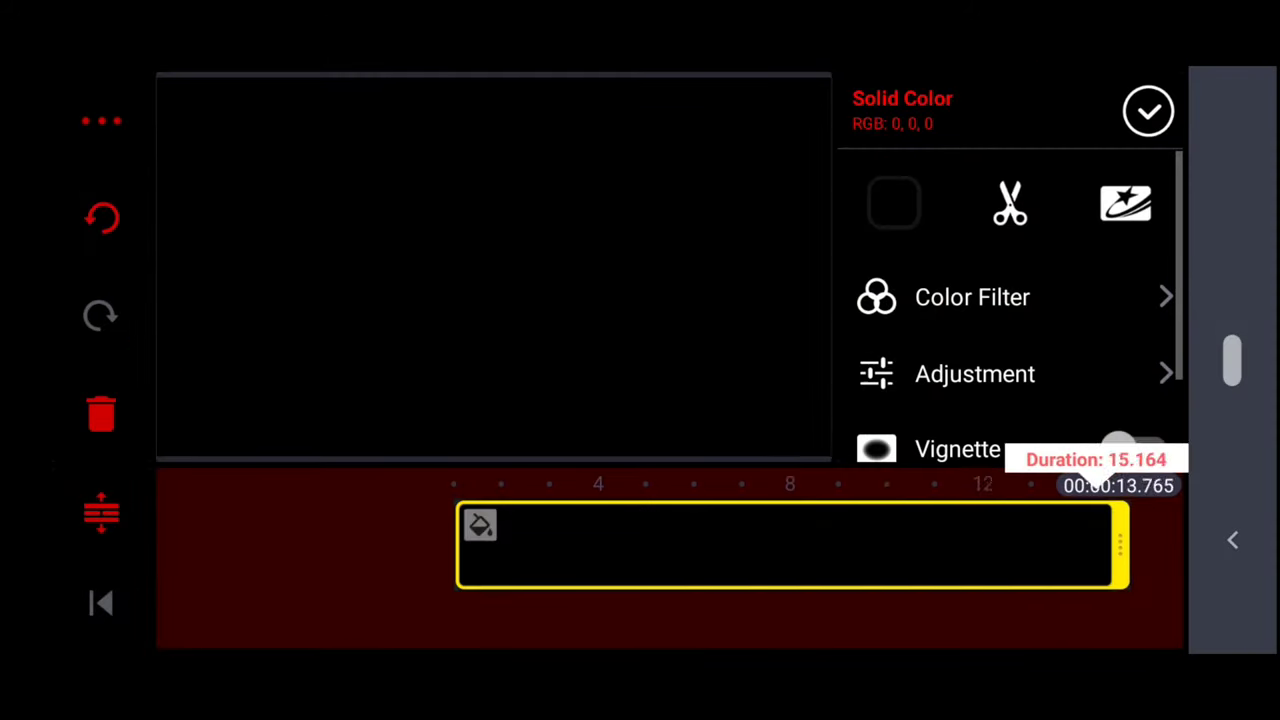
click(1148, 110)
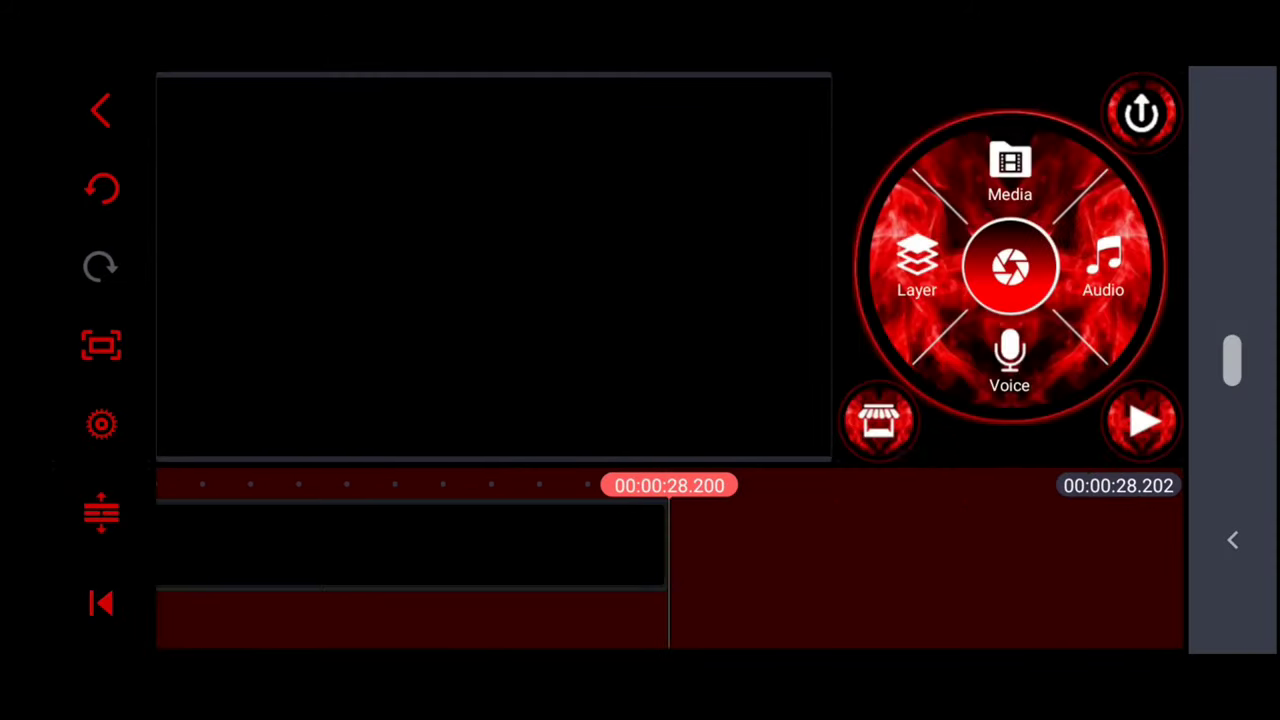
click(1009, 175)
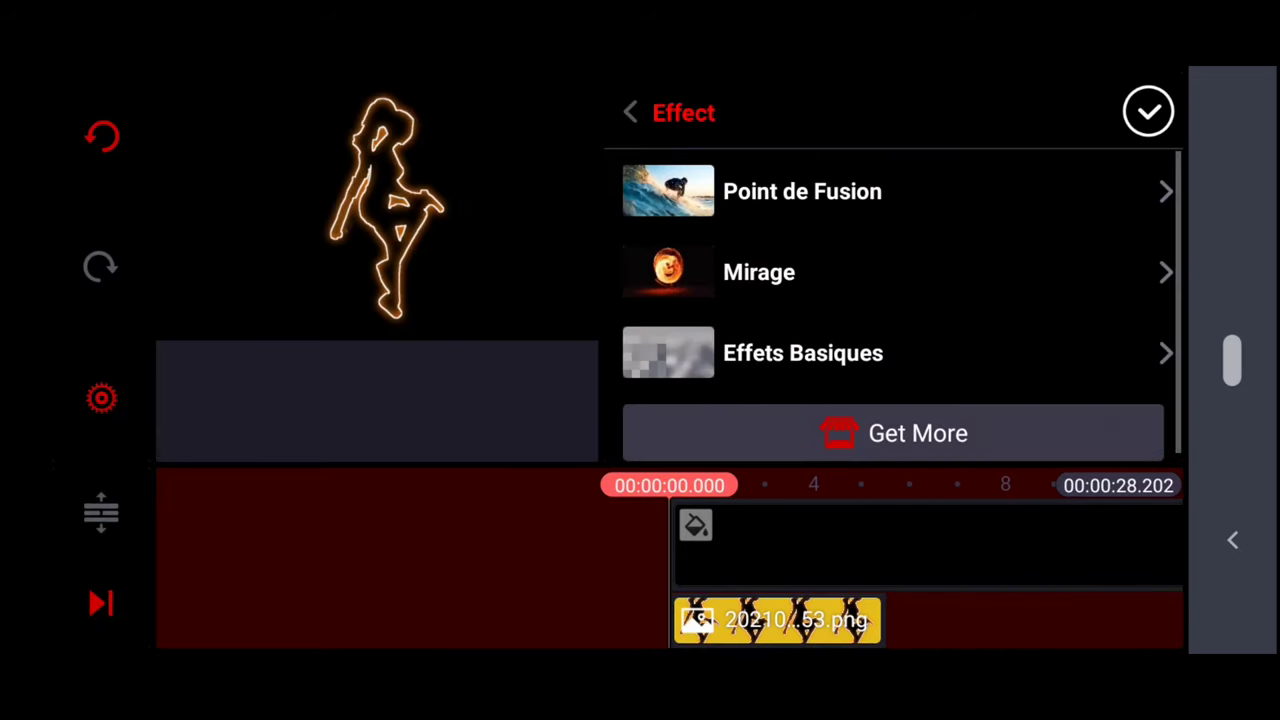
Step: Apply a tuned Mirage effect and a Melting Point effect over the silhouette
click(668, 271)
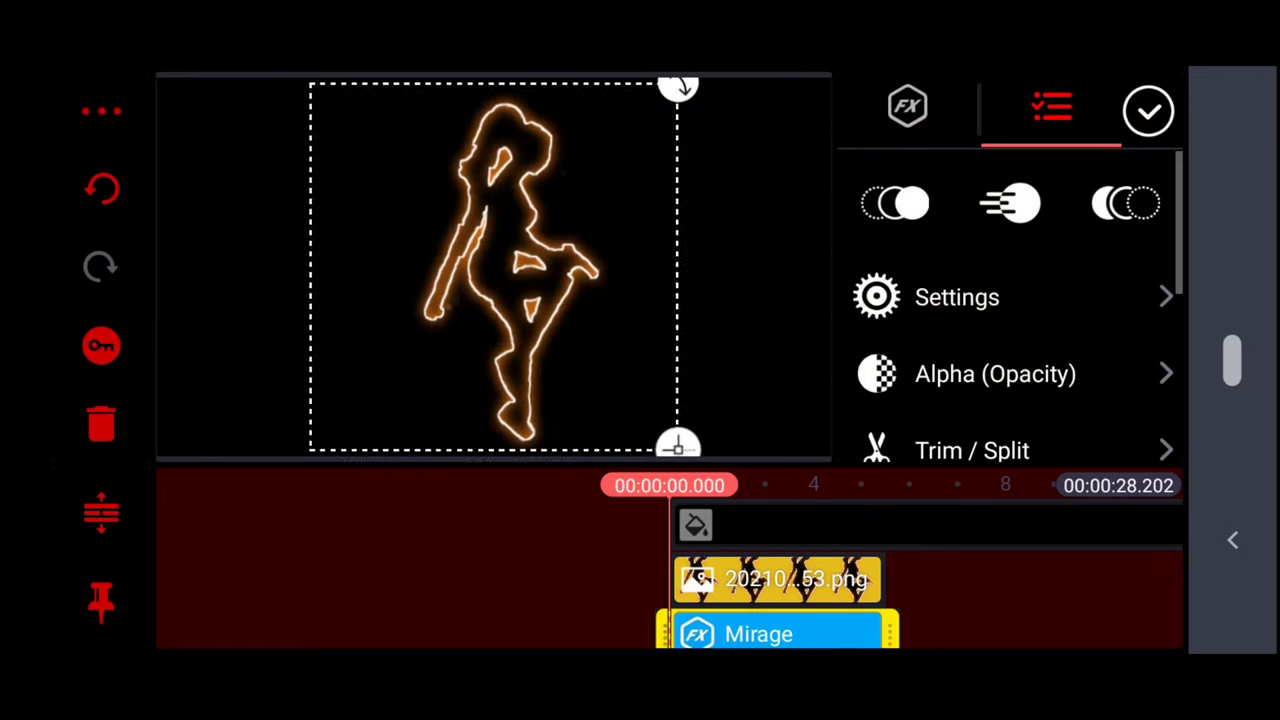
click(956, 296)
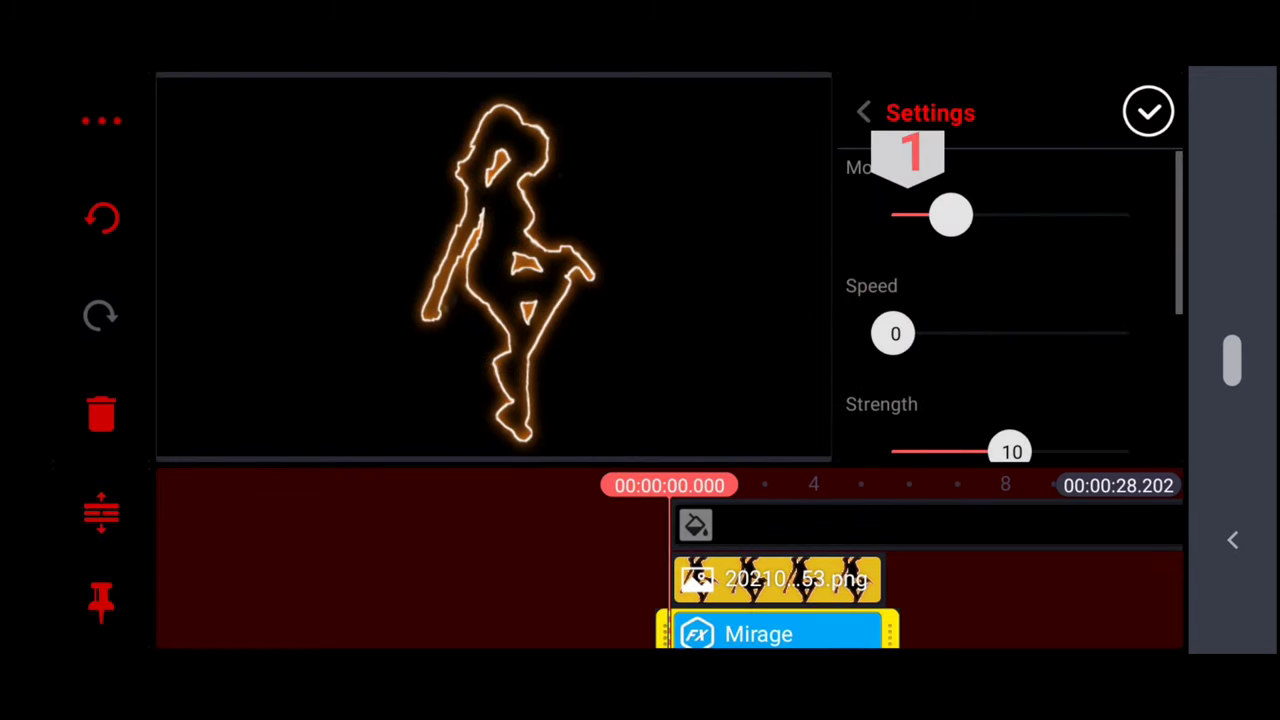
drag(950, 214, 1010, 214)
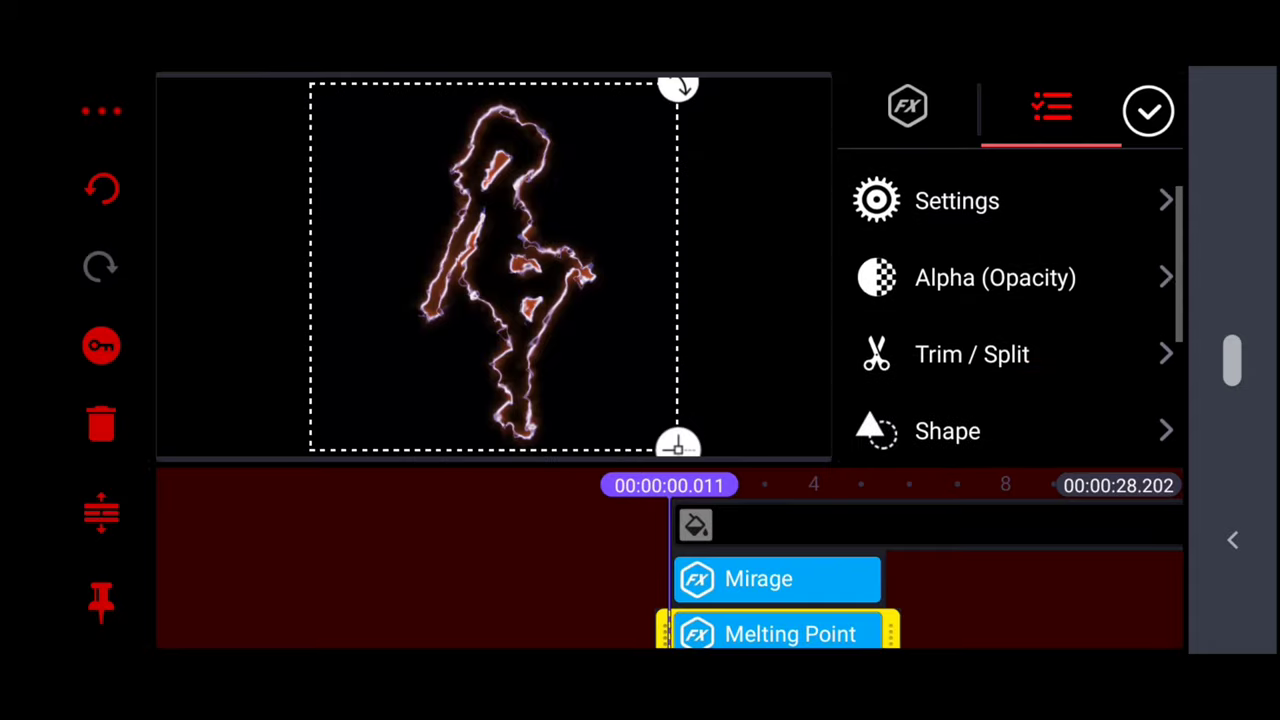
click(956, 200)
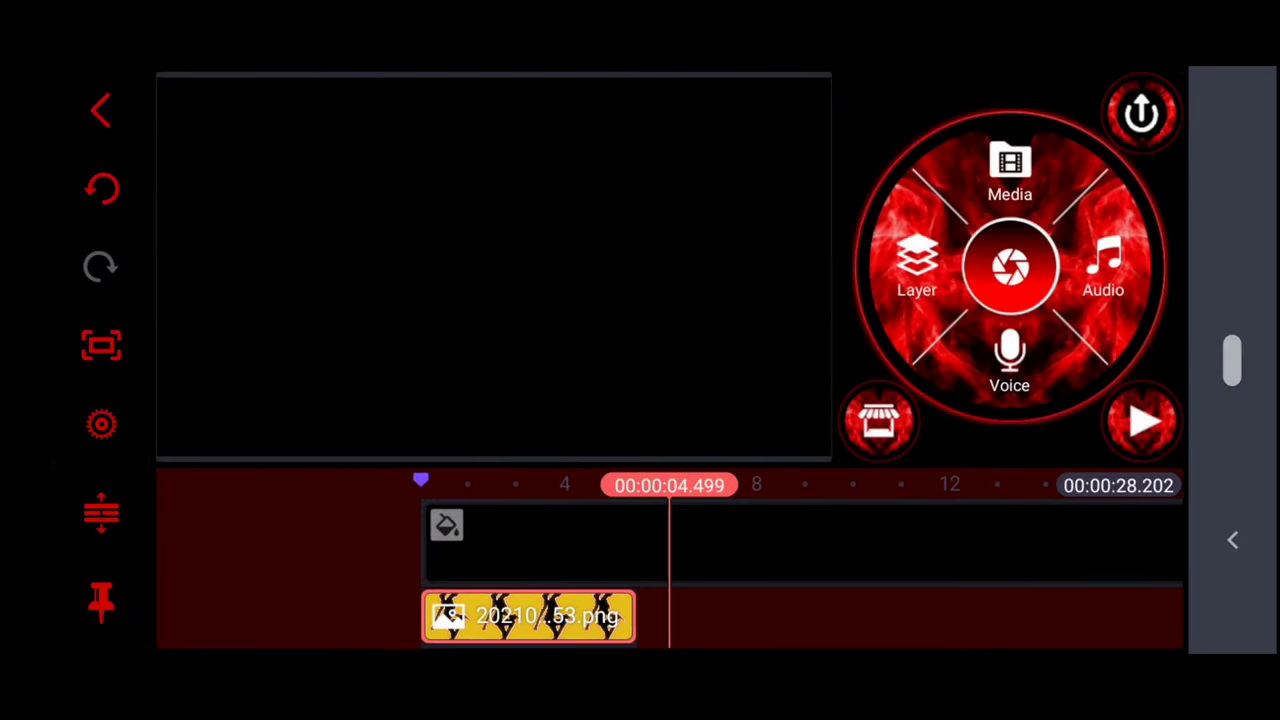
Step: Extend the silhouette image, Mirage and Melting Point layers to about 26 seconds
click(528, 616)
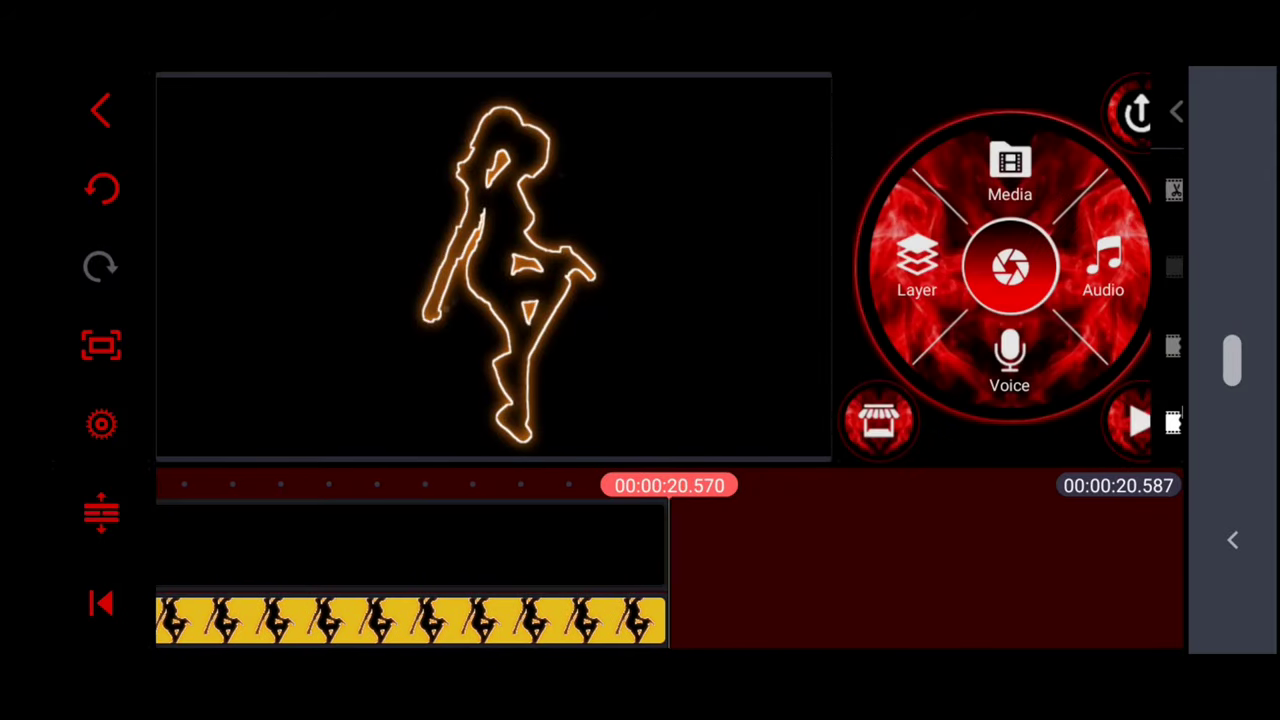
click(410, 620)
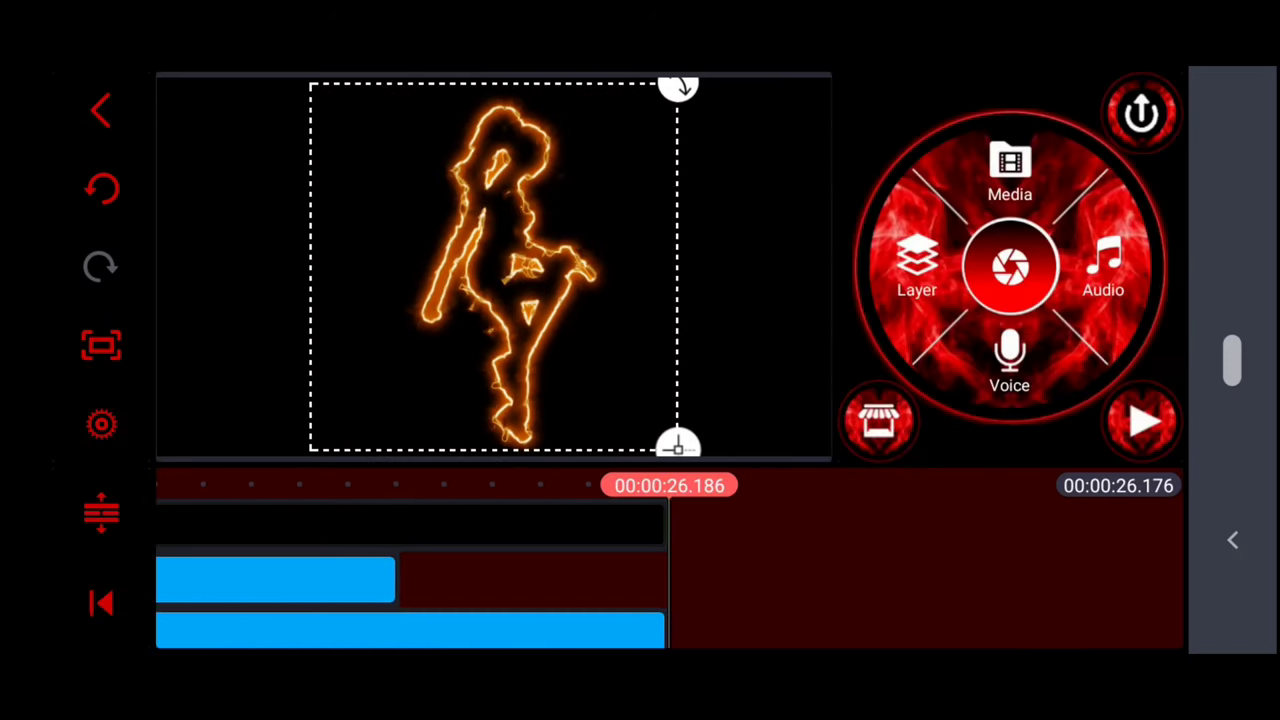
click(275, 578)
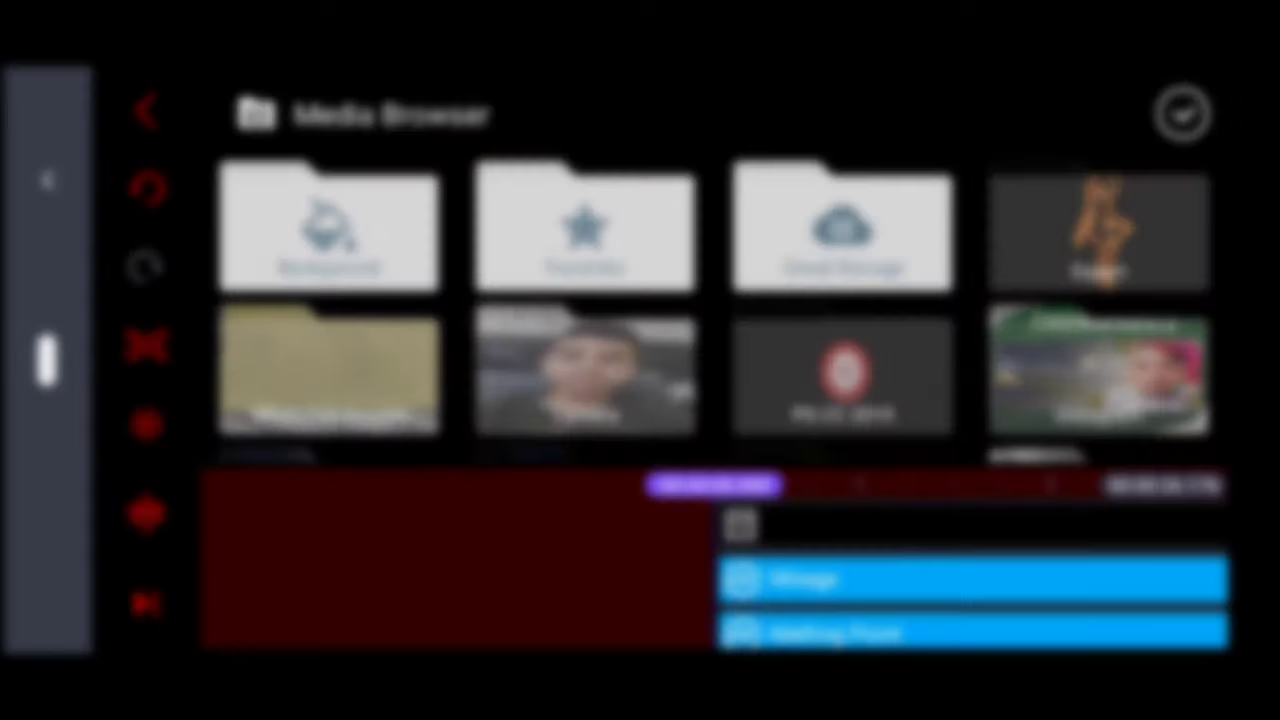
Step: Resize the character image and jump to an early point in the timeline
scroll(down, 3)
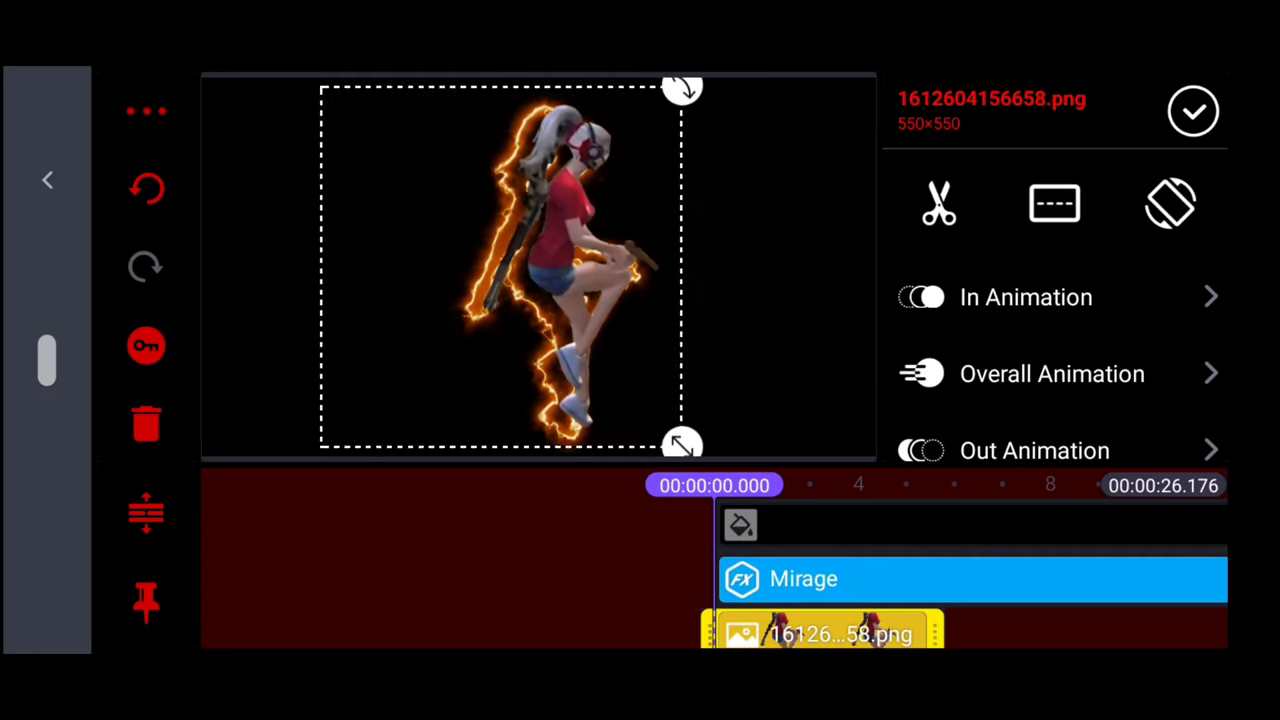
drag(683, 88, 660, 95)
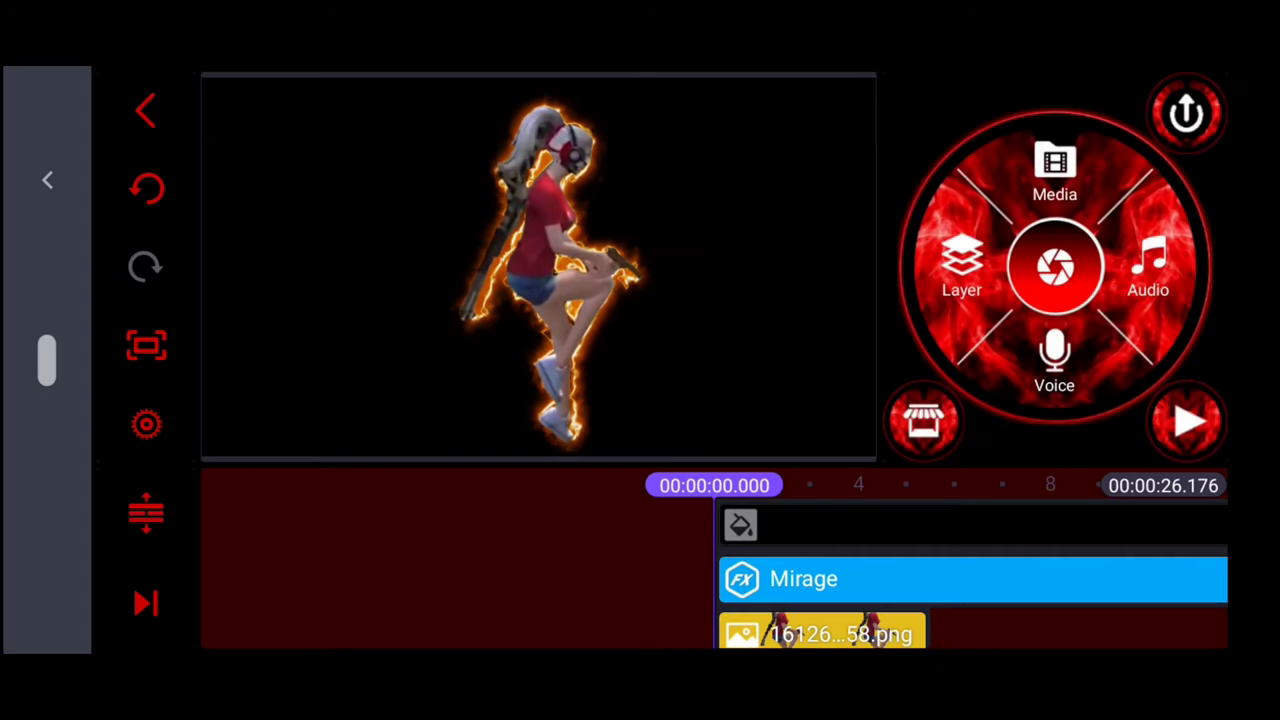
click(1188, 420)
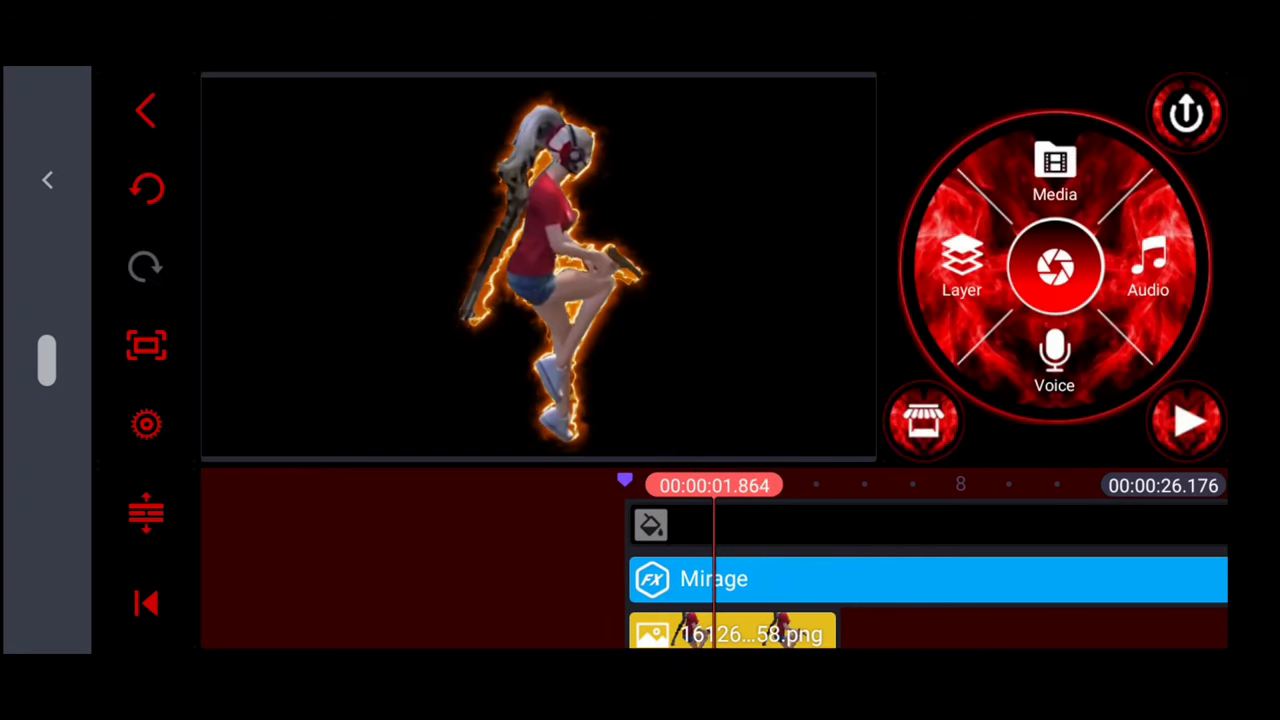
Step: Preview the fiery outline animation, then leave for a new project
click(750, 633)
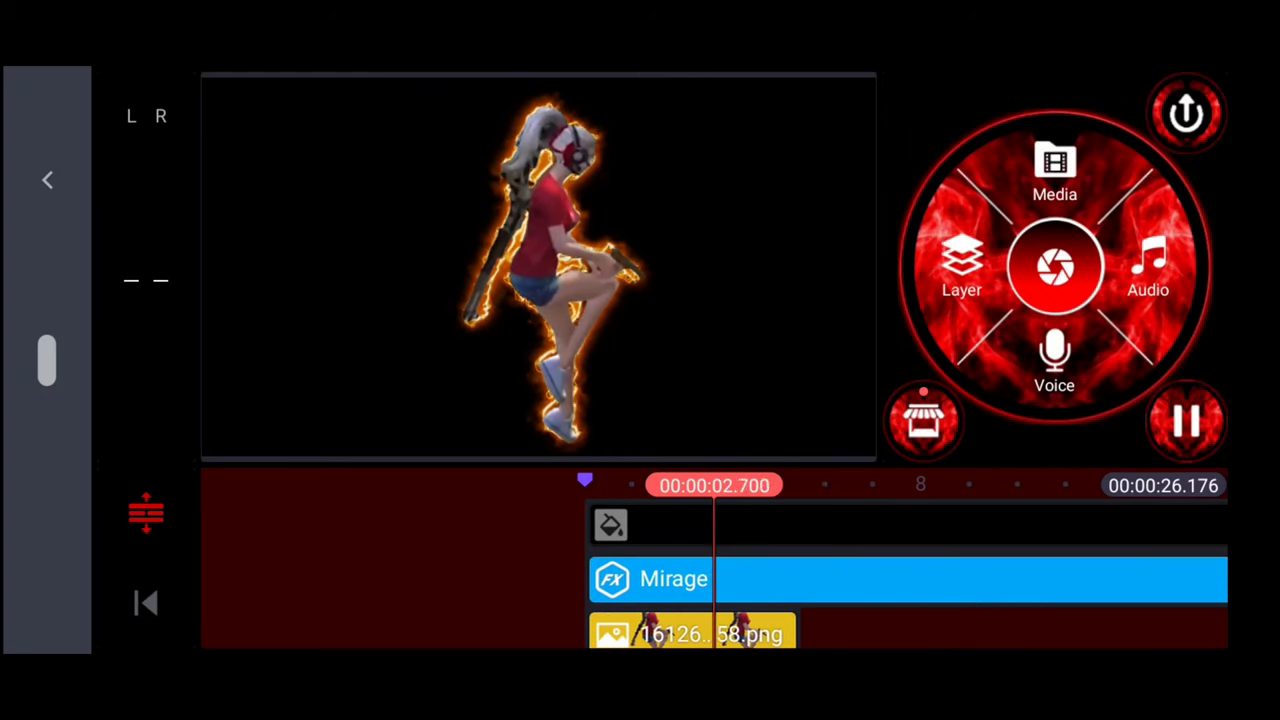
click(1186, 420)
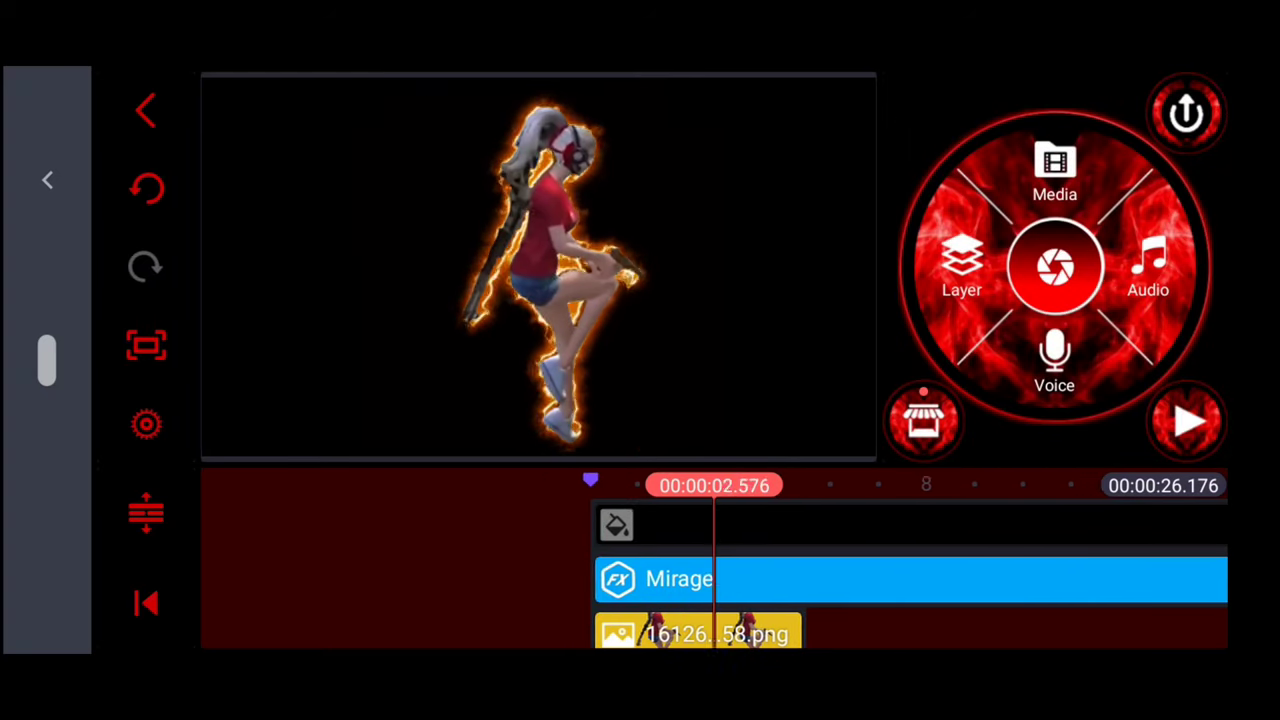
click(697, 633)
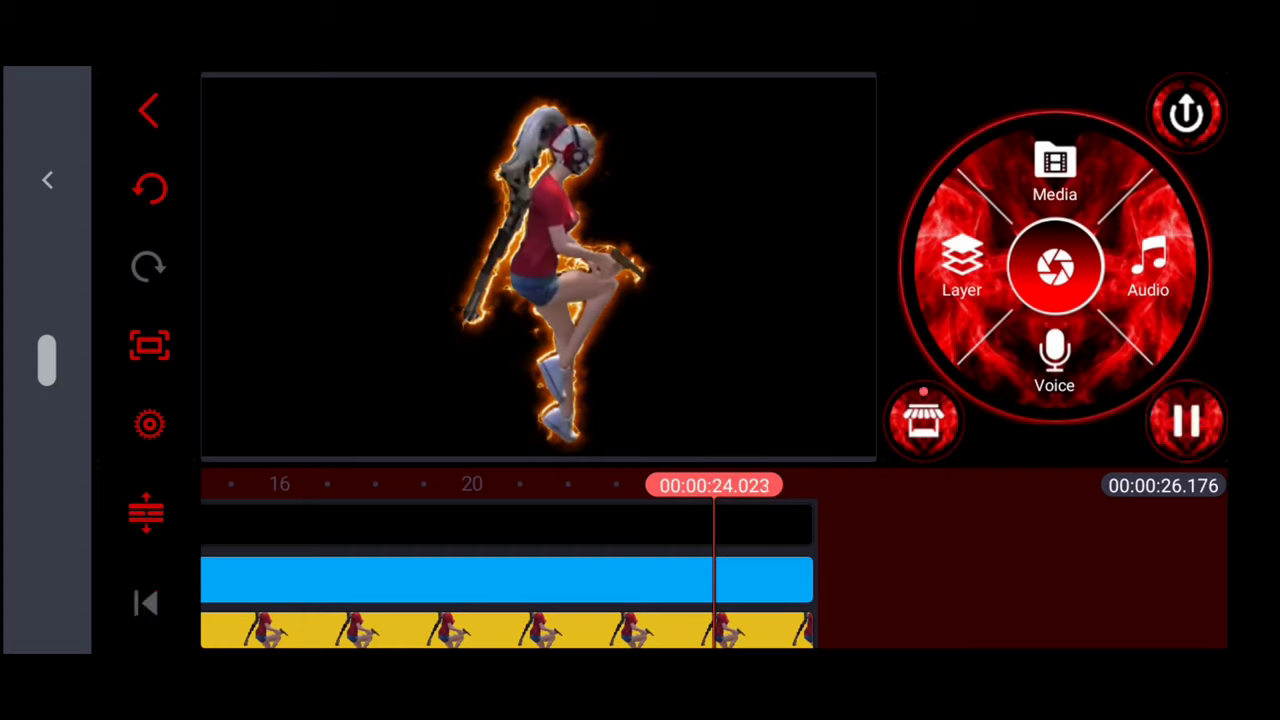
click(1184, 112)
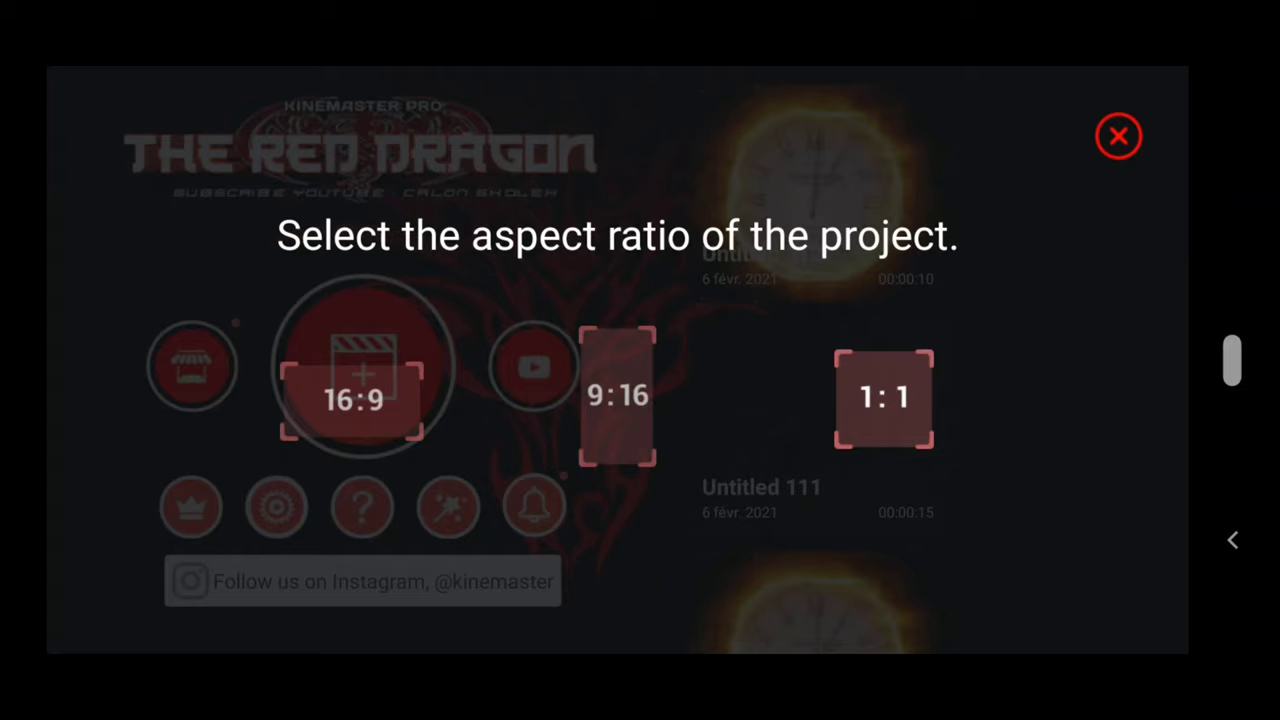
Step: Create a 16:9 project with the character video screen-blended over the flaming clock
click(354, 365)
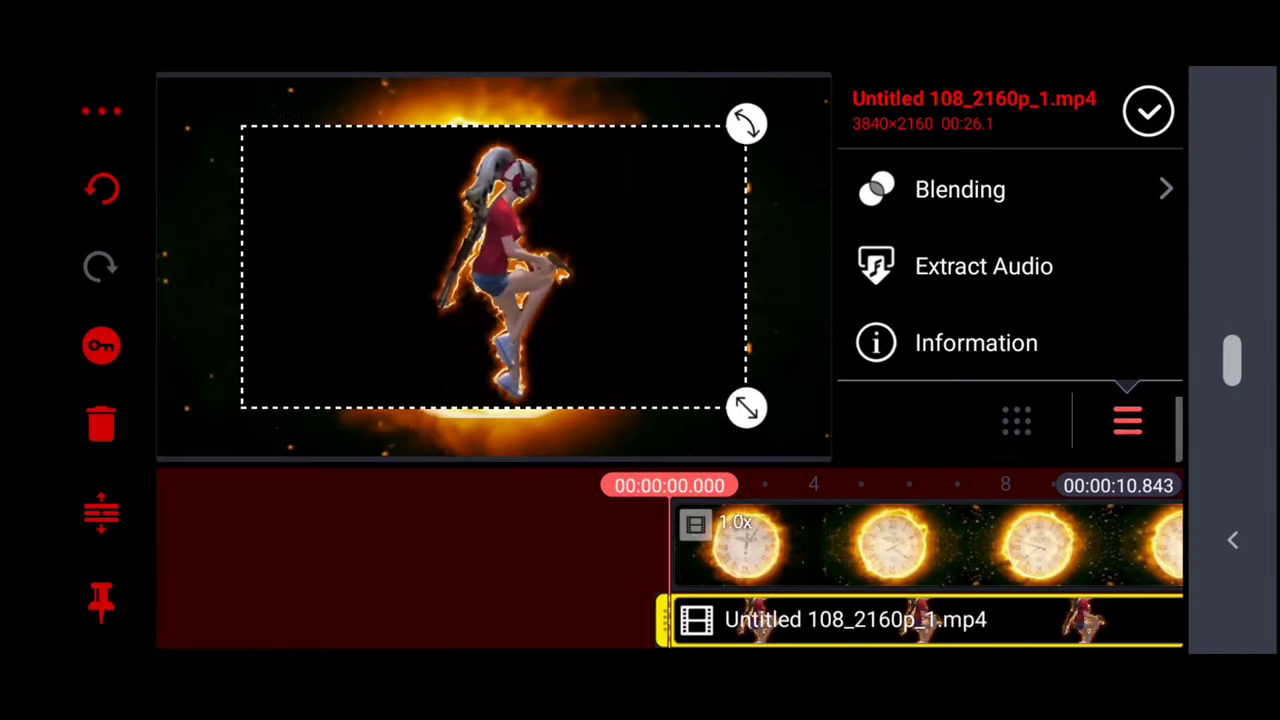
click(958, 189)
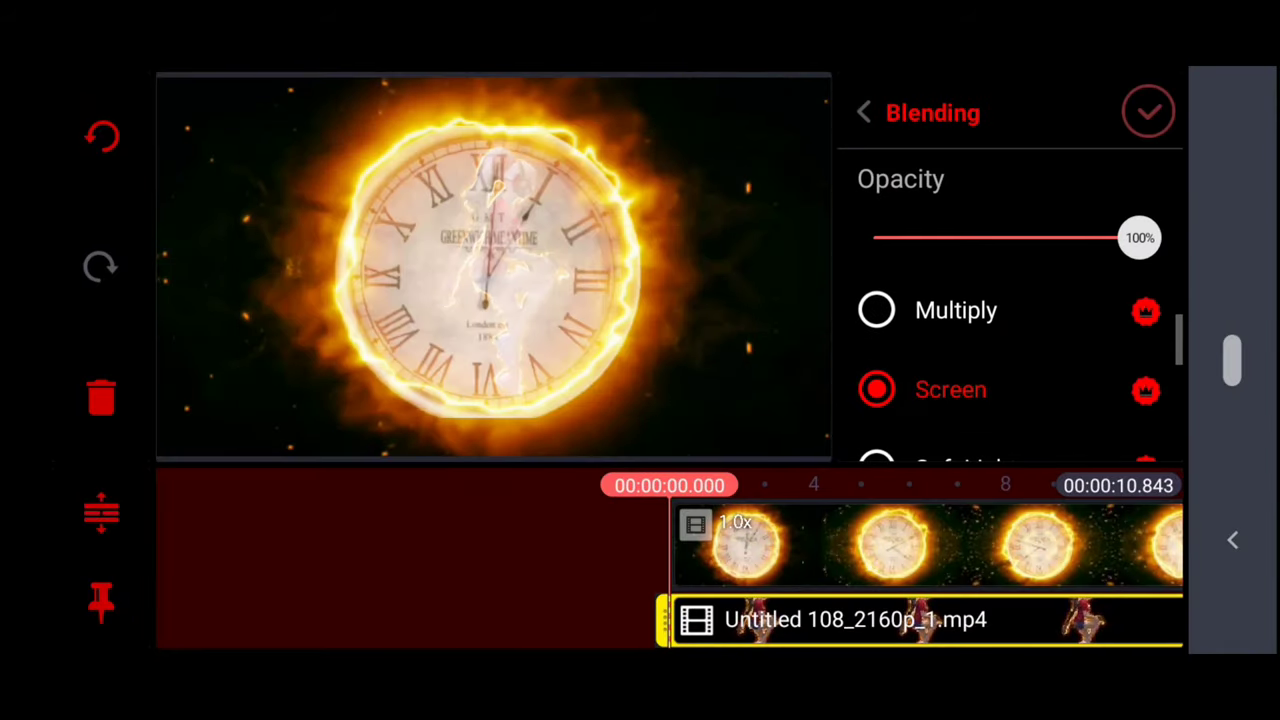
click(864, 112)
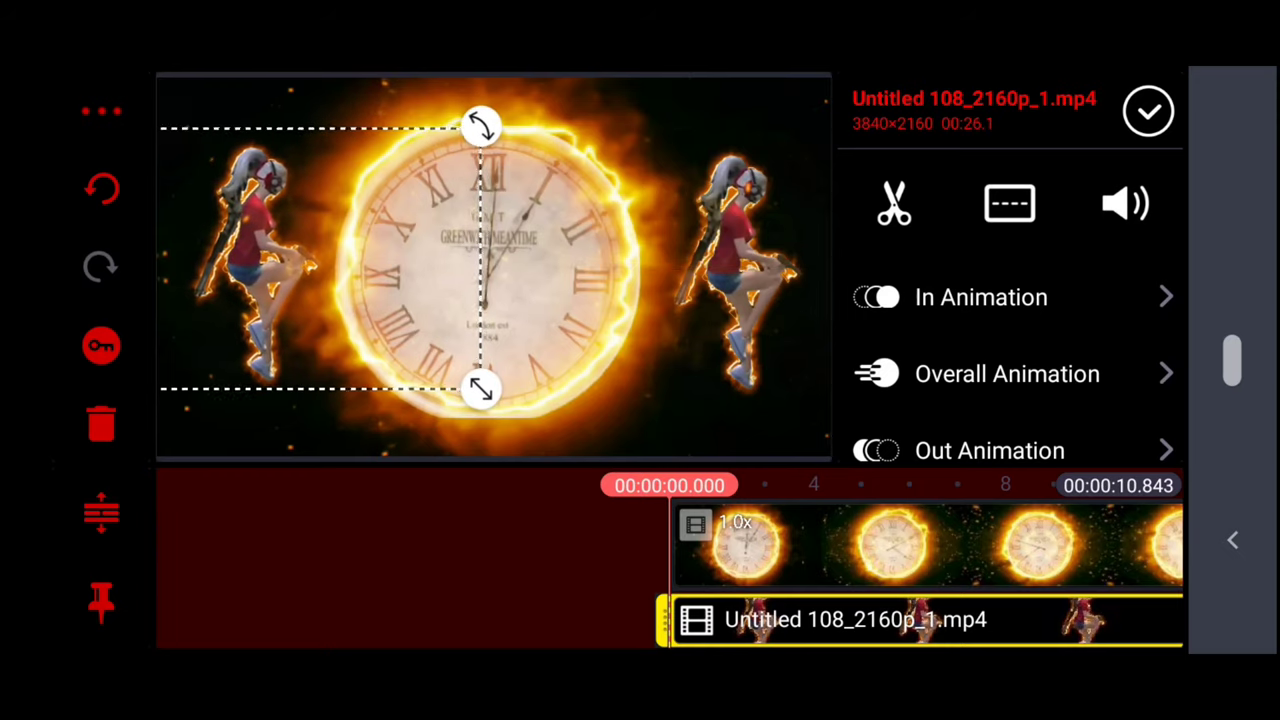
Step: Give the character copies Slide Right and Slide Left entry animations
click(980, 297)
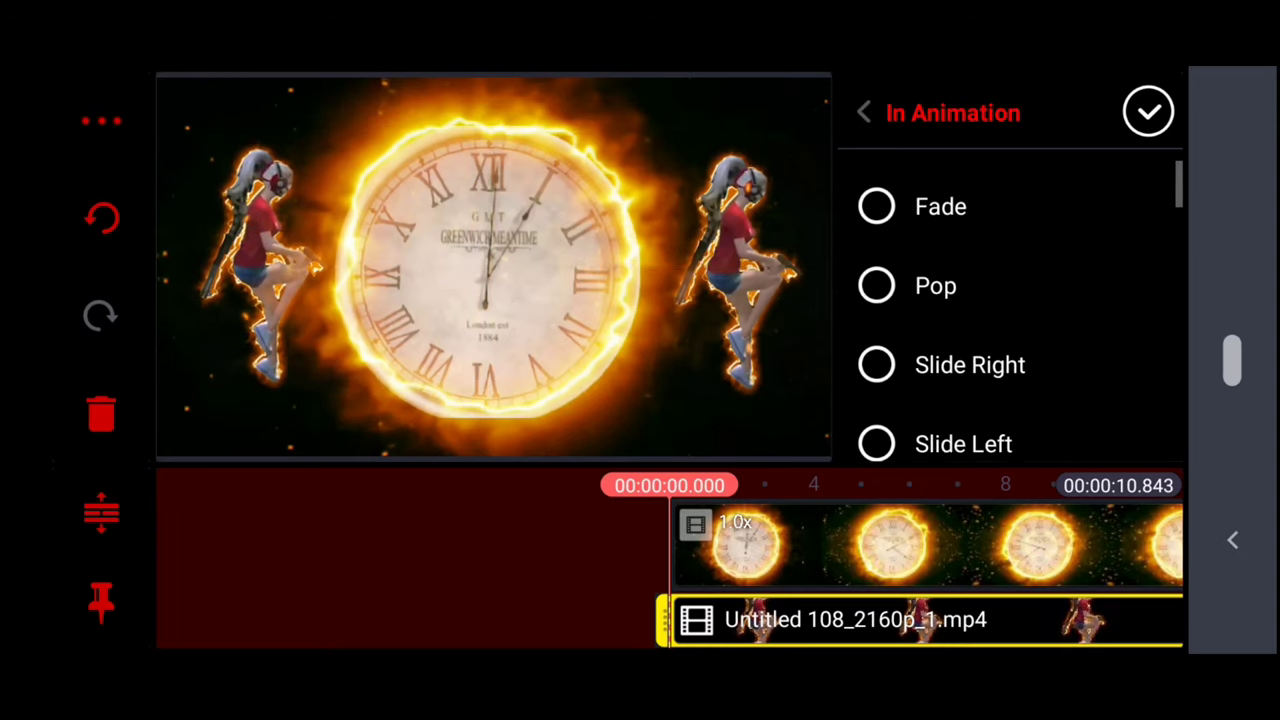
click(969, 364)
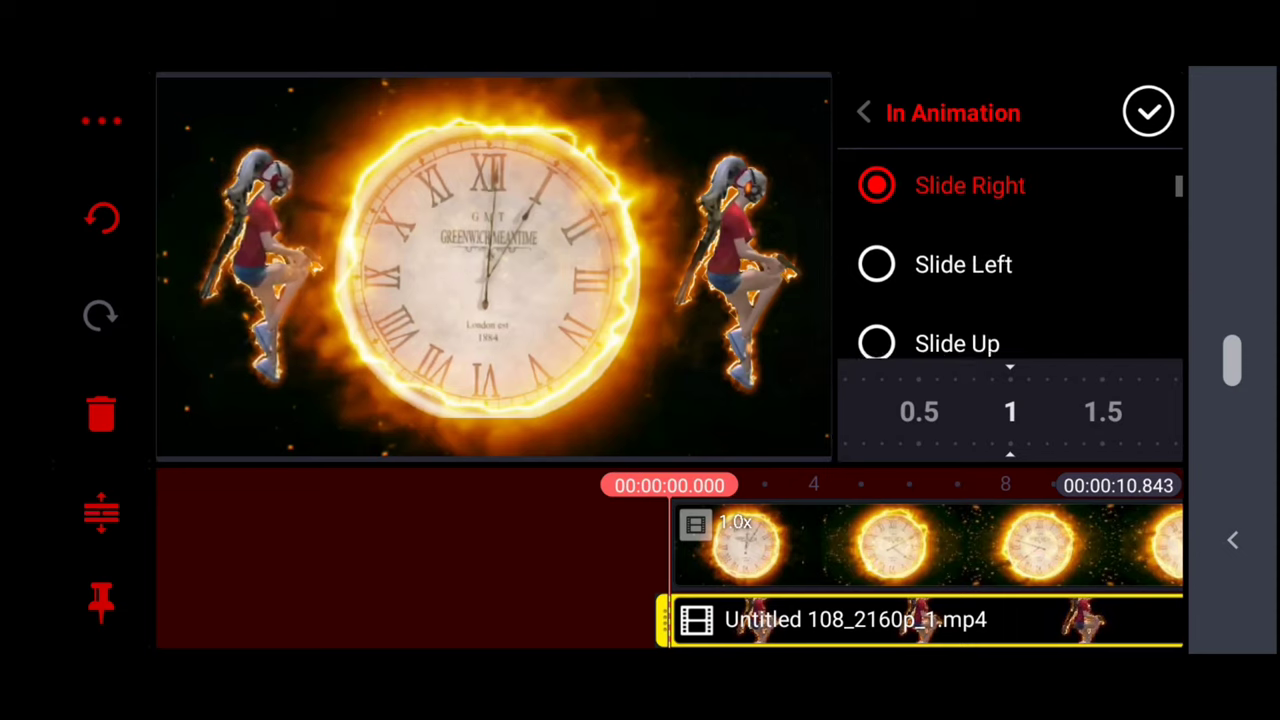
click(877, 264)
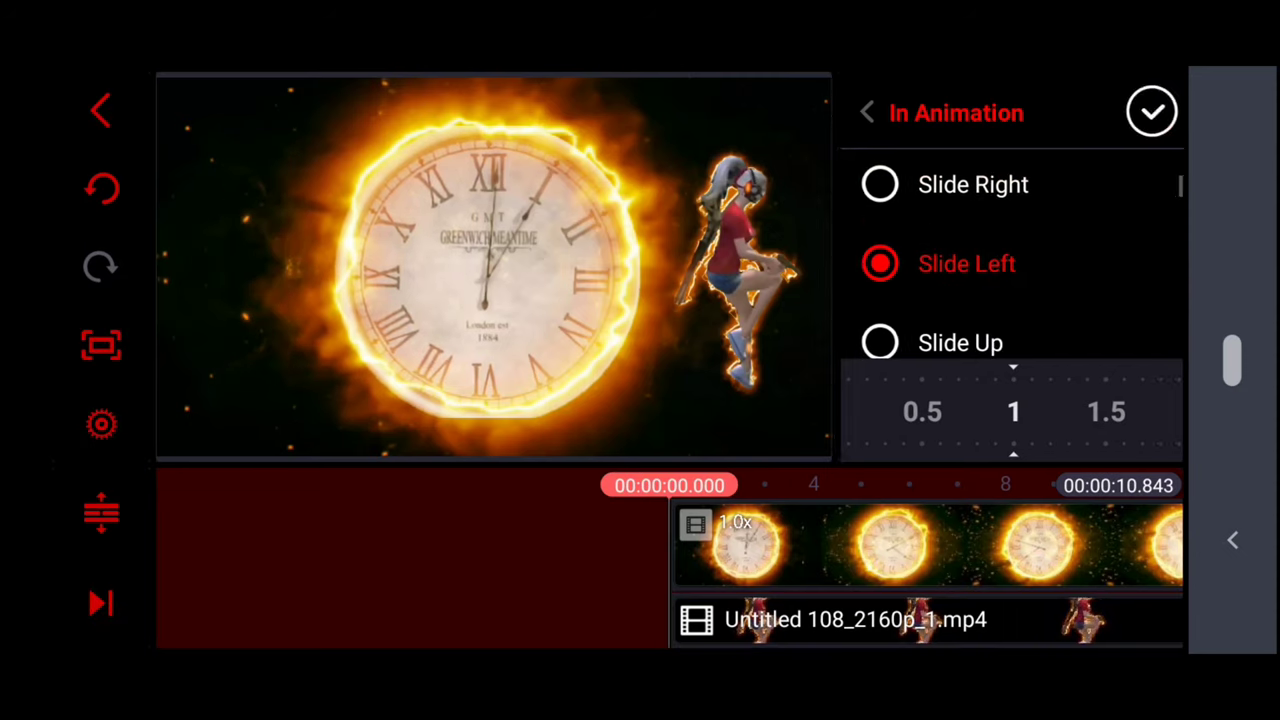
click(867, 111)
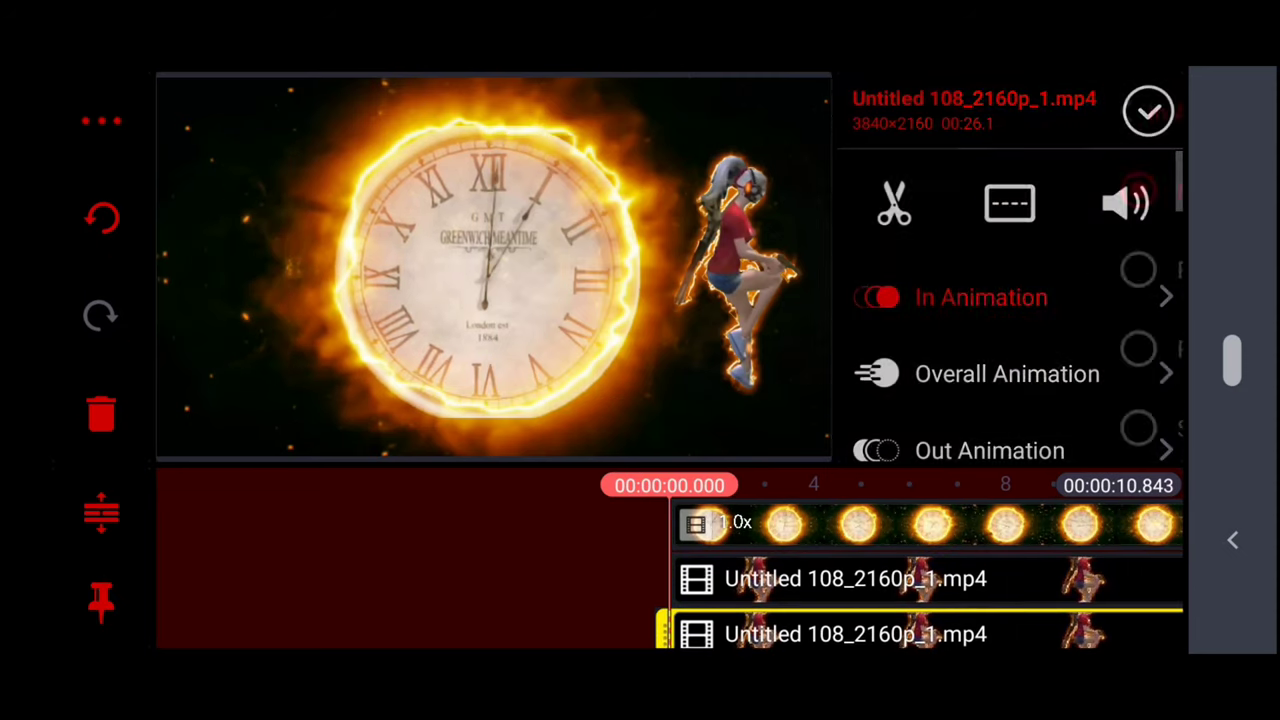
Step: Preview the clock intro and join it with the gameplay clip
click(980, 297)
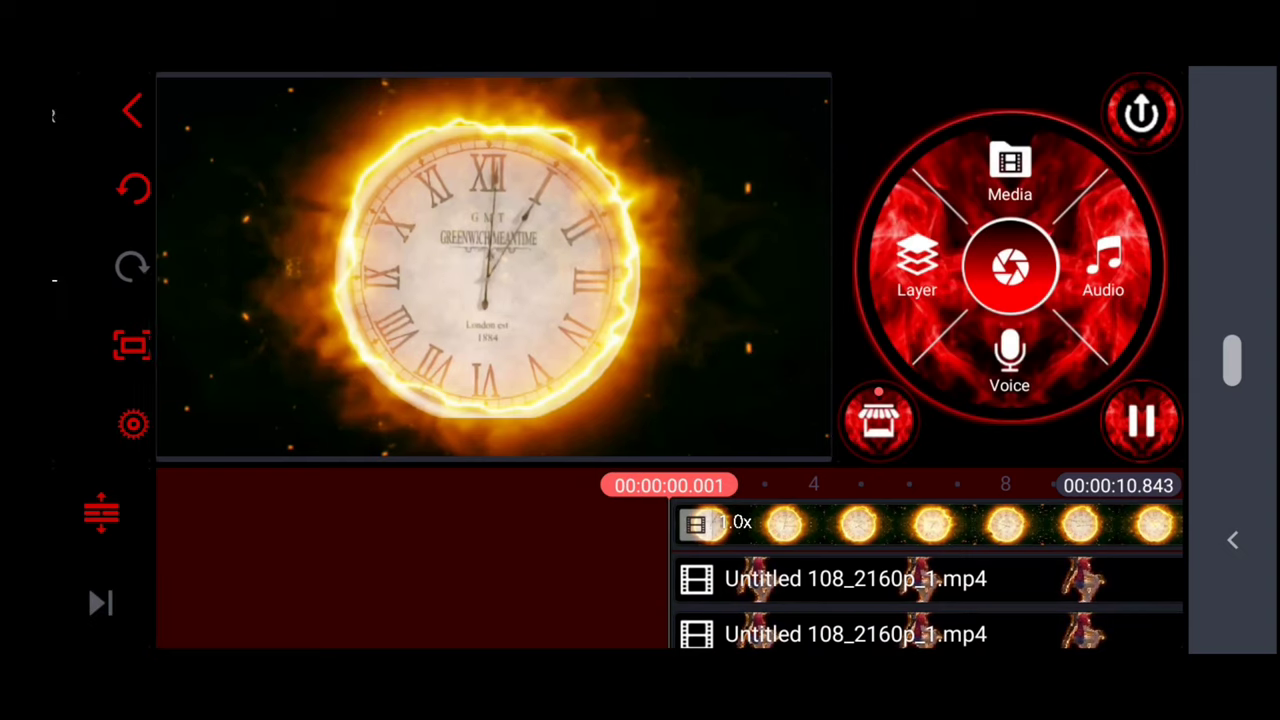
click(1143, 420)
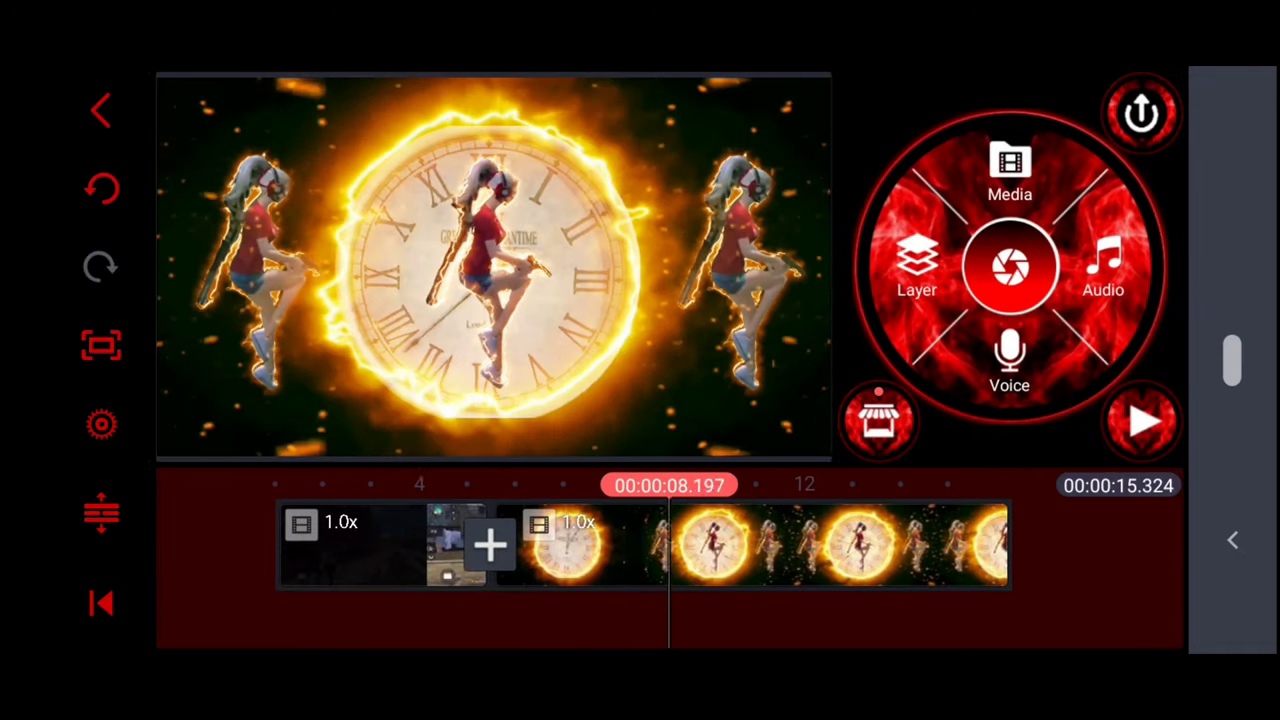
click(1142, 420)
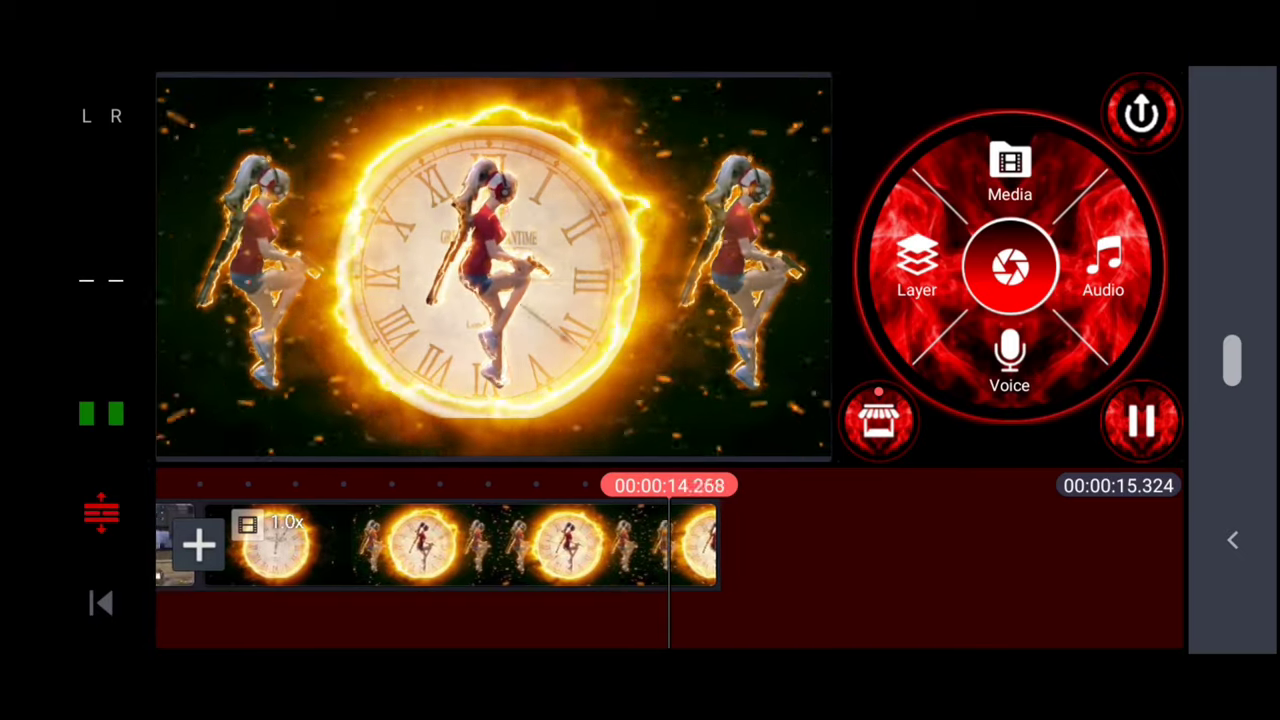
click(1141, 420)
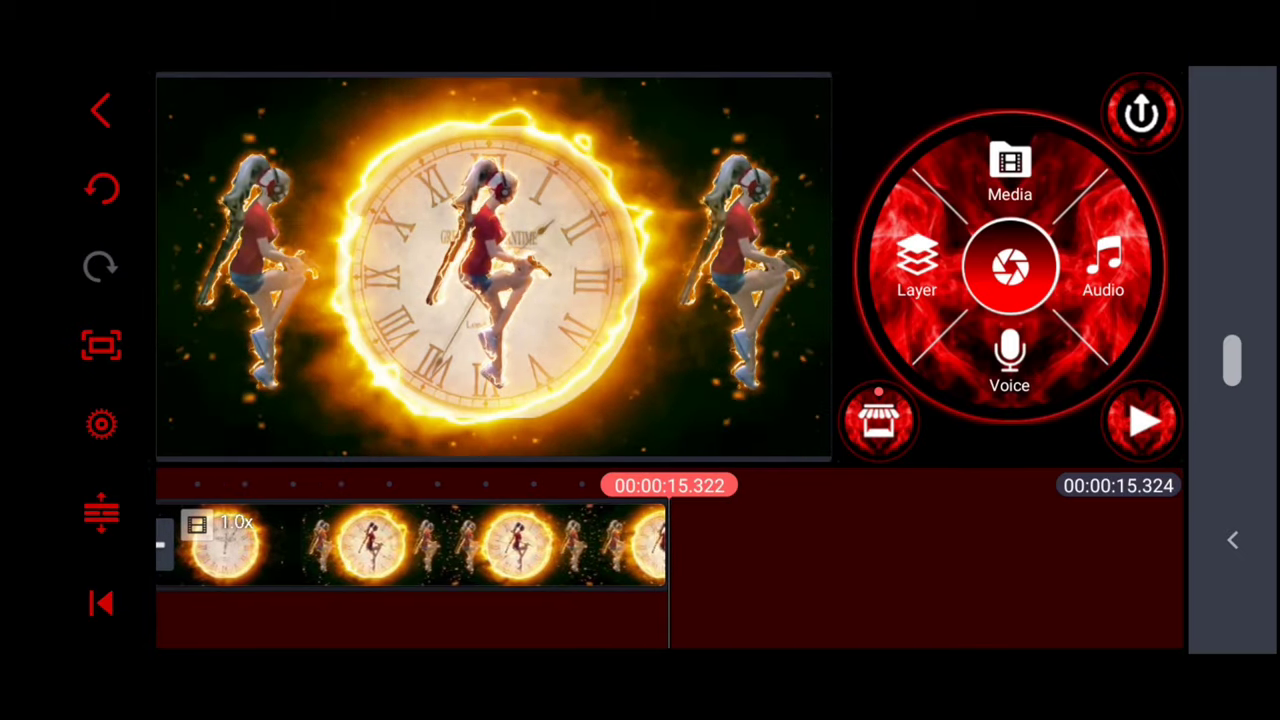